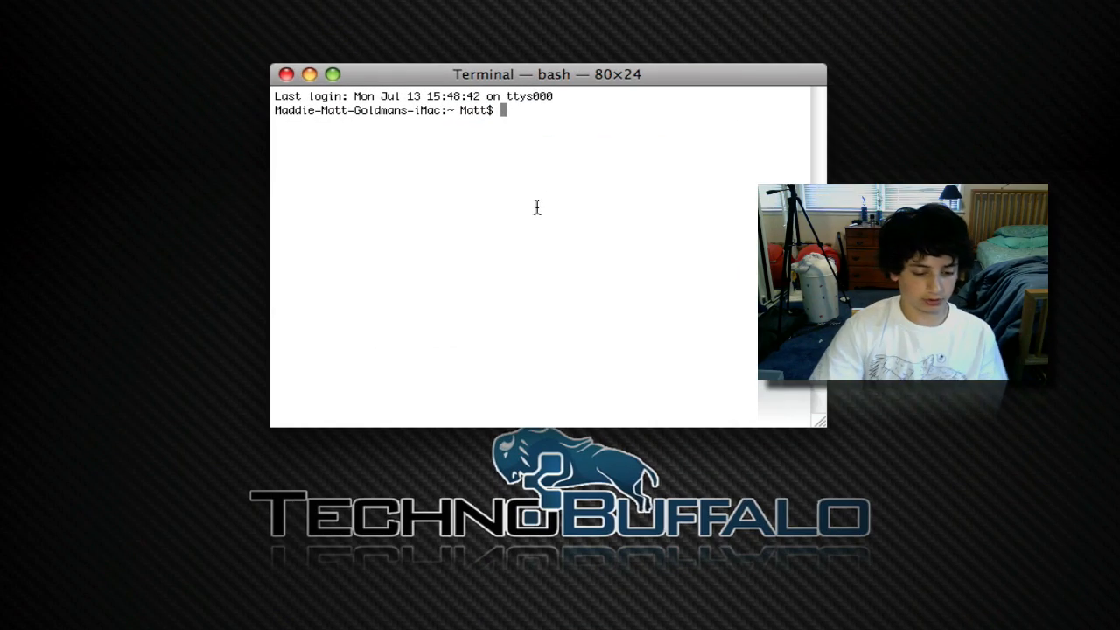
Run diskutil list, showing only the internal disk0 with Macintosh HD
text(disku)
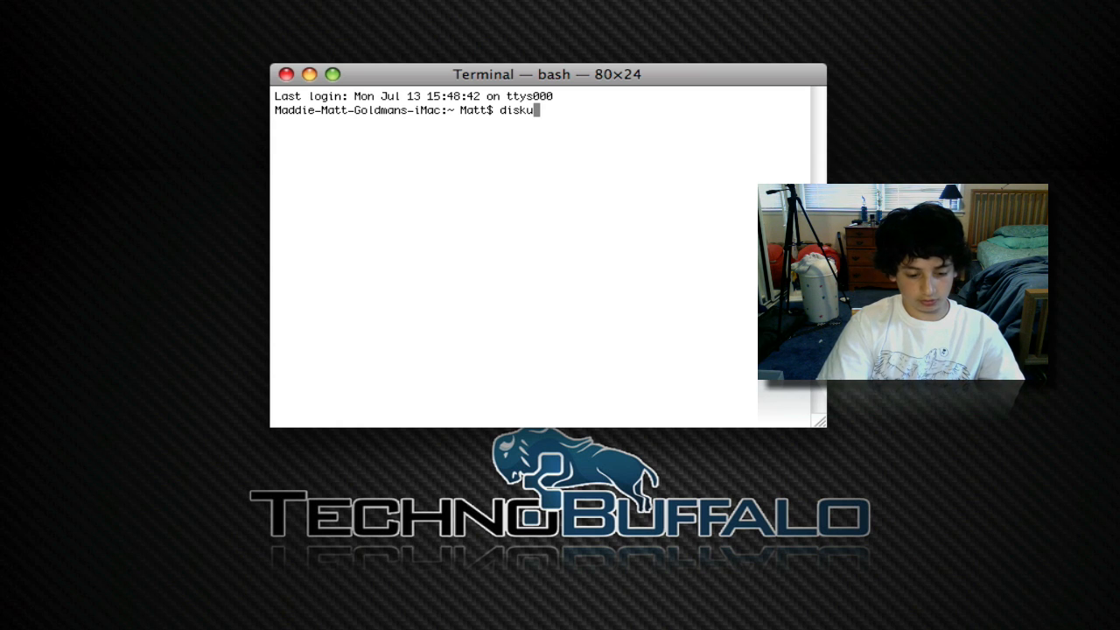
text(til)
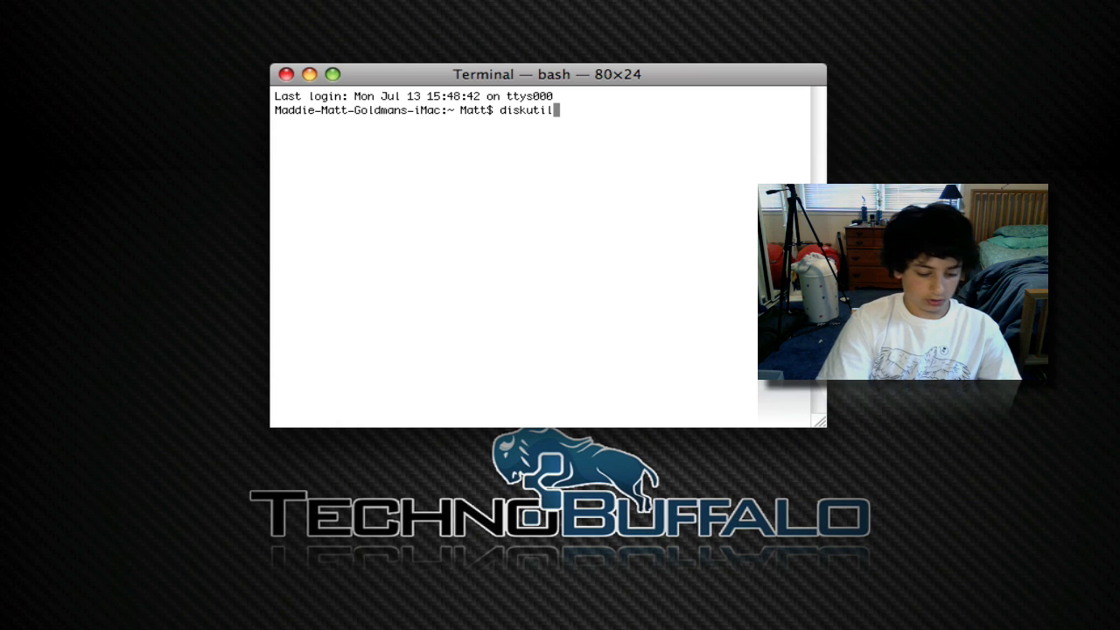
text(list)
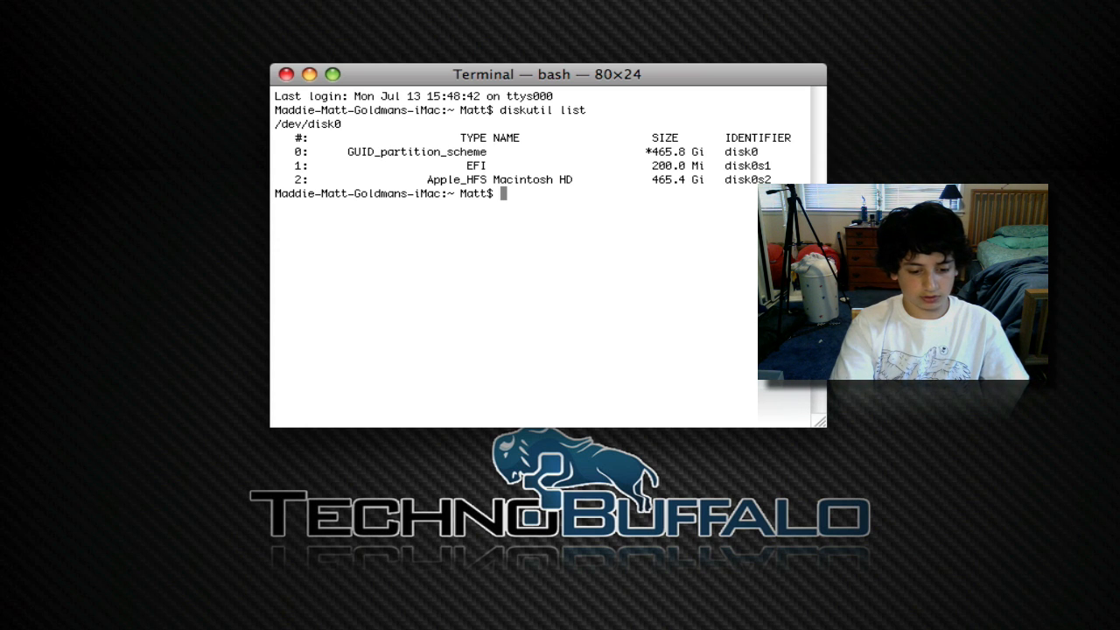
Rerun diskutil list to reveal the 3.7 GB FAT32 USB drive as disk2
text(disk)
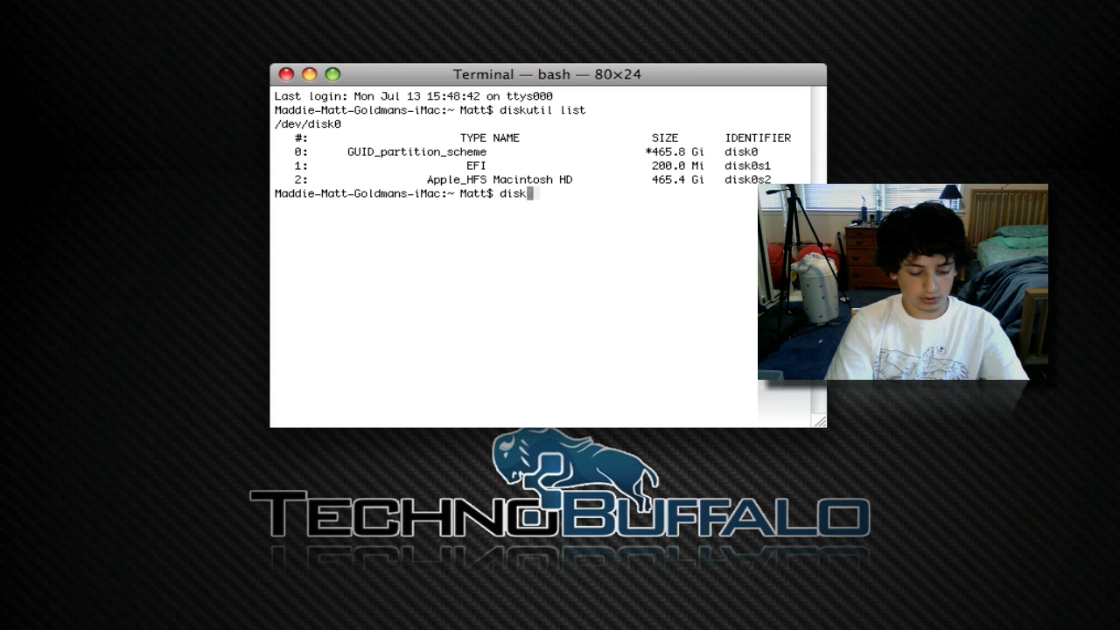
text(util list)
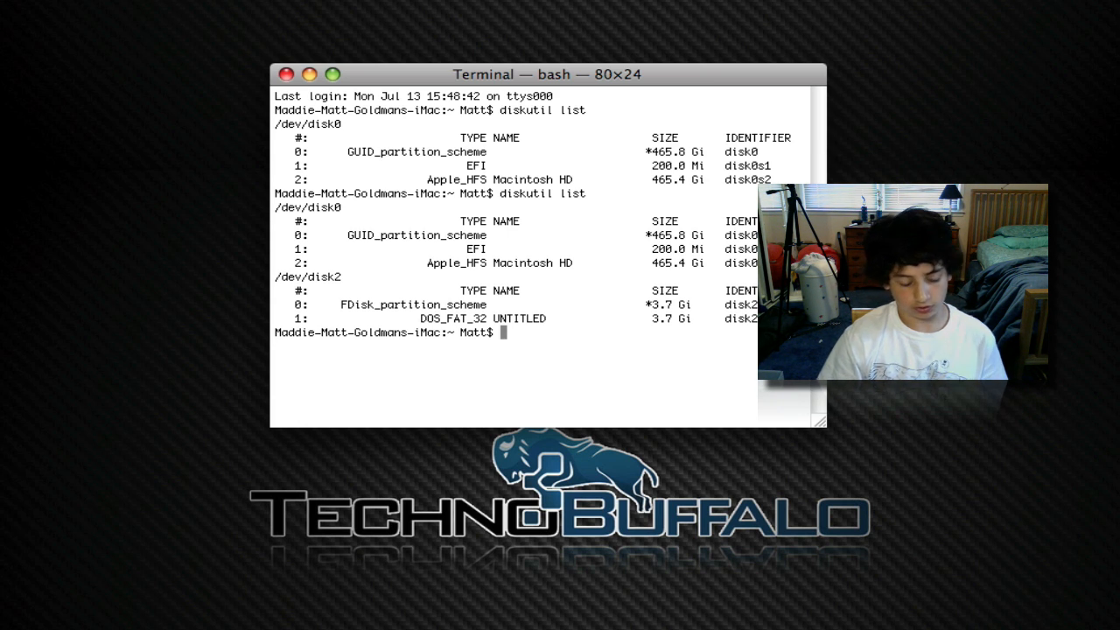
Unmount all volumes of the USB drive with diskutil unmountDisk /dev/disk2
text(diskuti)
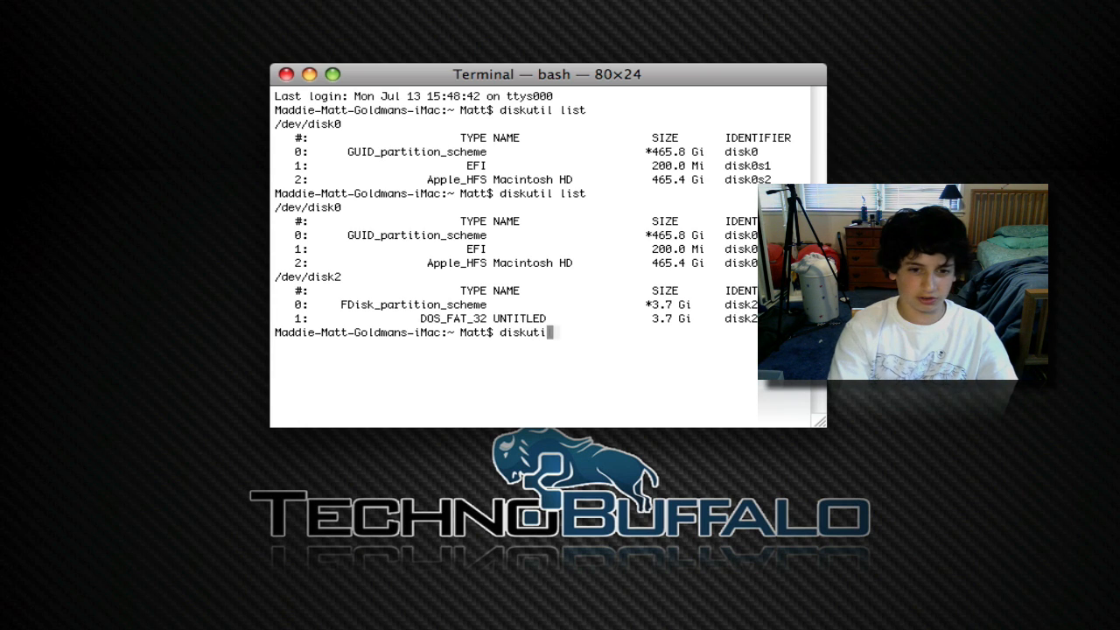
text(u)
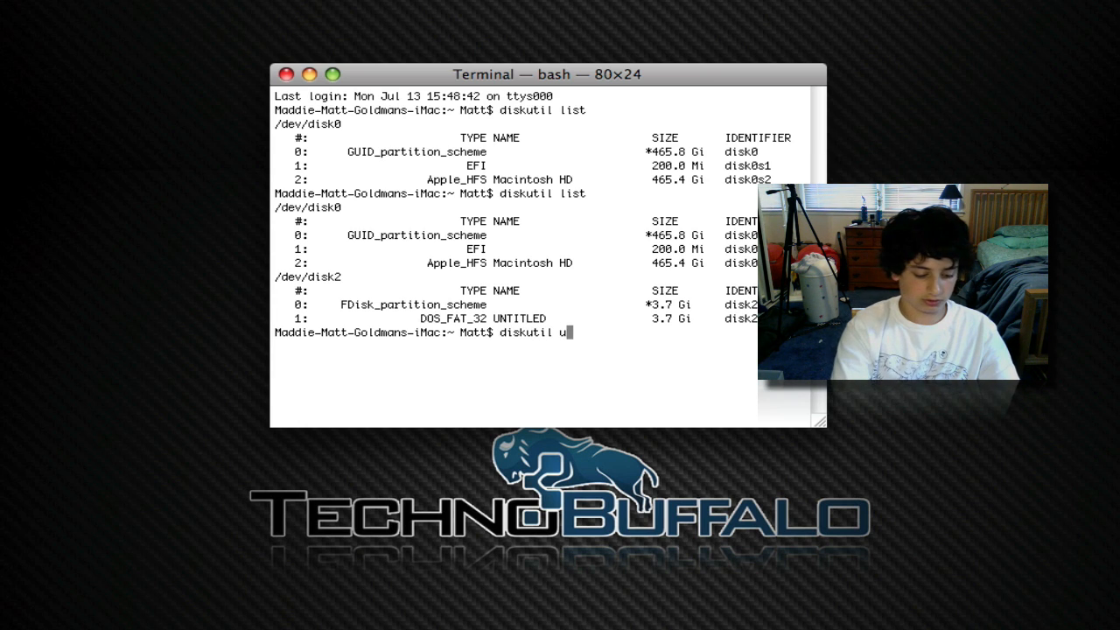
text(nmountD)
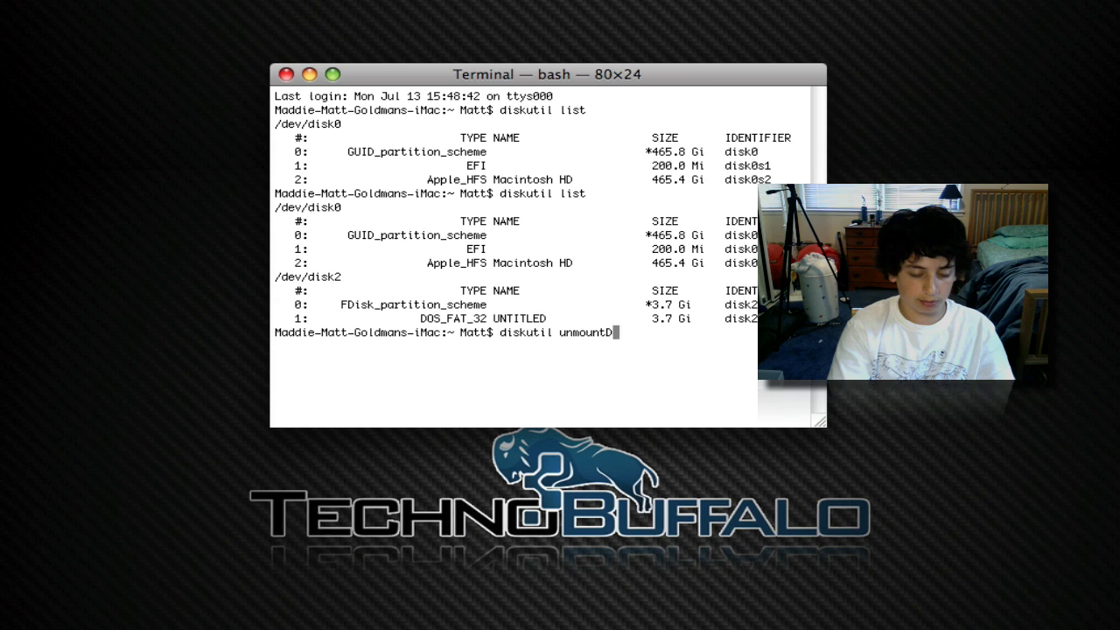
text(isk /dev)
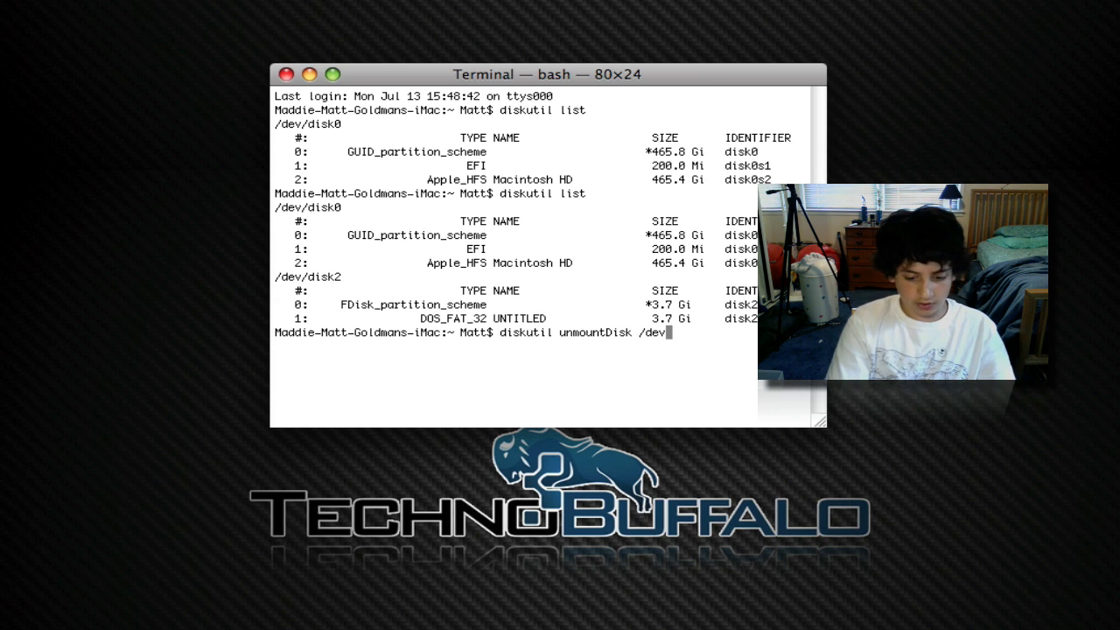
text(disk)
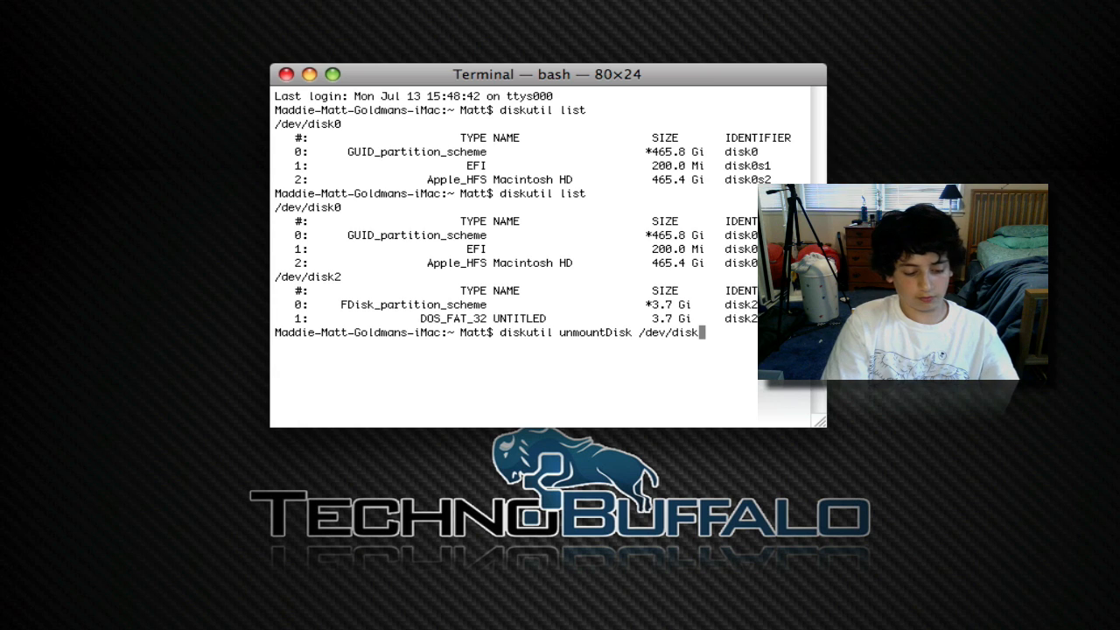
text(2)
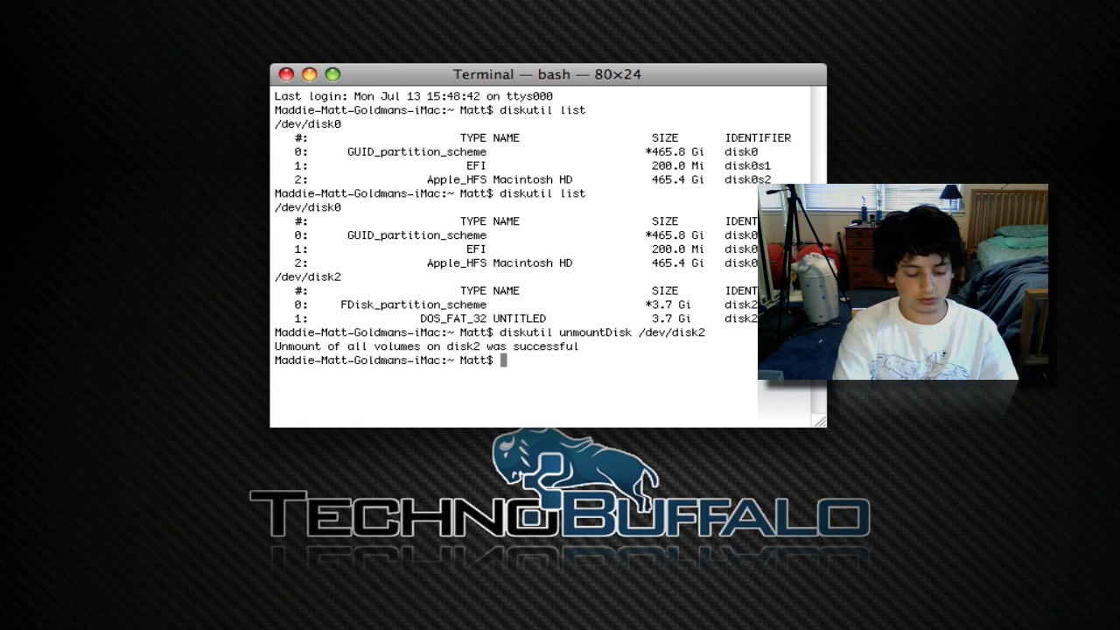
Begin the sudo dd command with the input file path started as if=/
text(sudo dd)
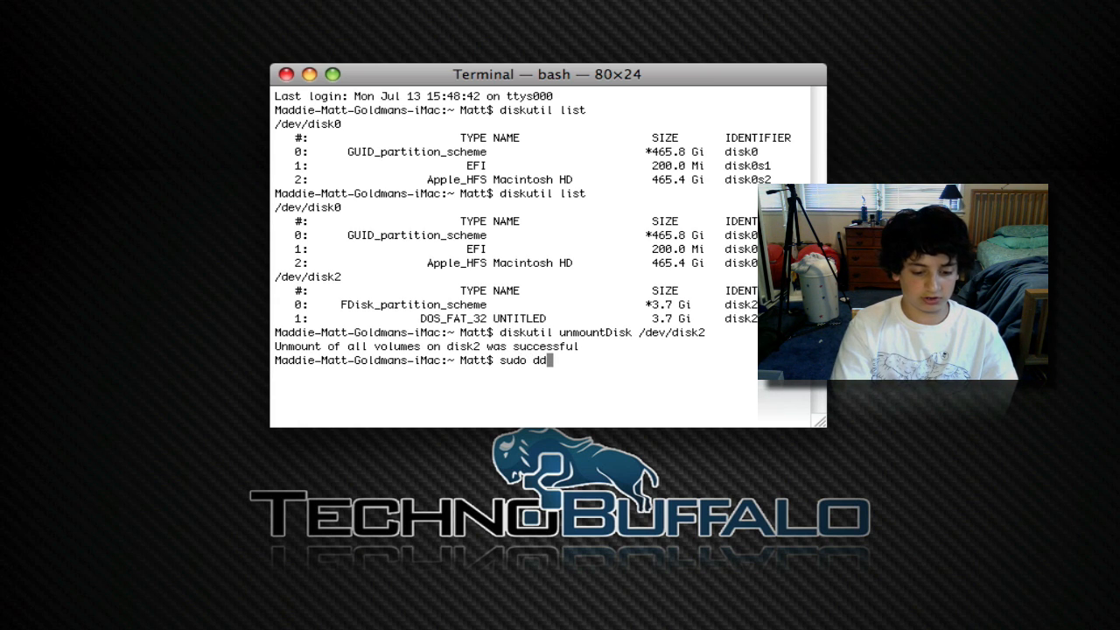
text(if)
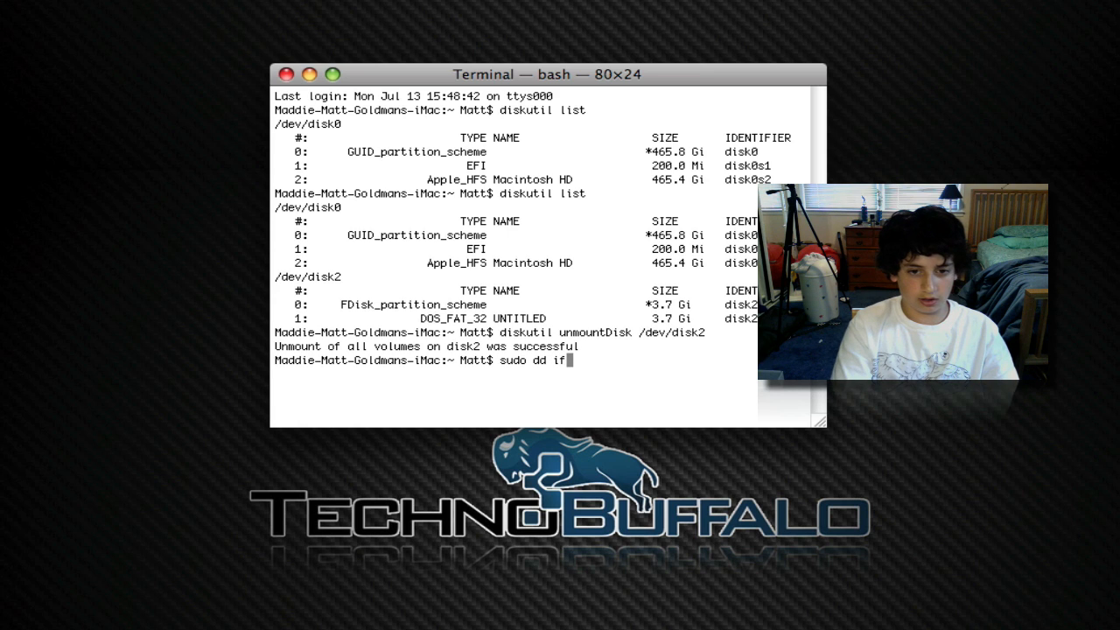
text(=/)
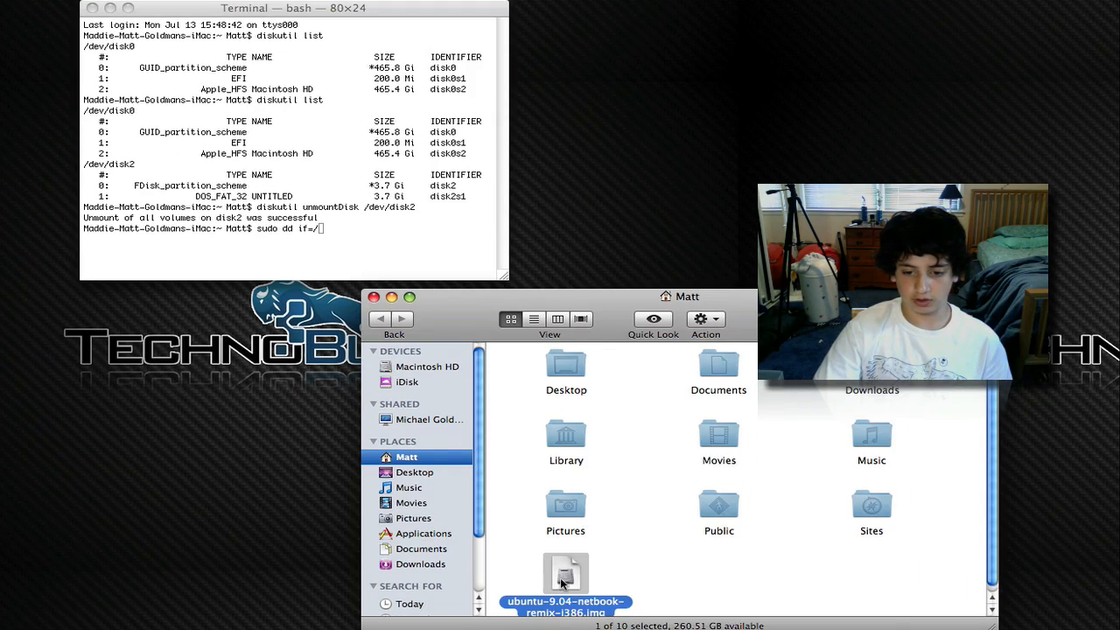
Inspect the Ubuntu netbook remix .img file in Finder's Matt home folder to find its path
right_click(564, 578)
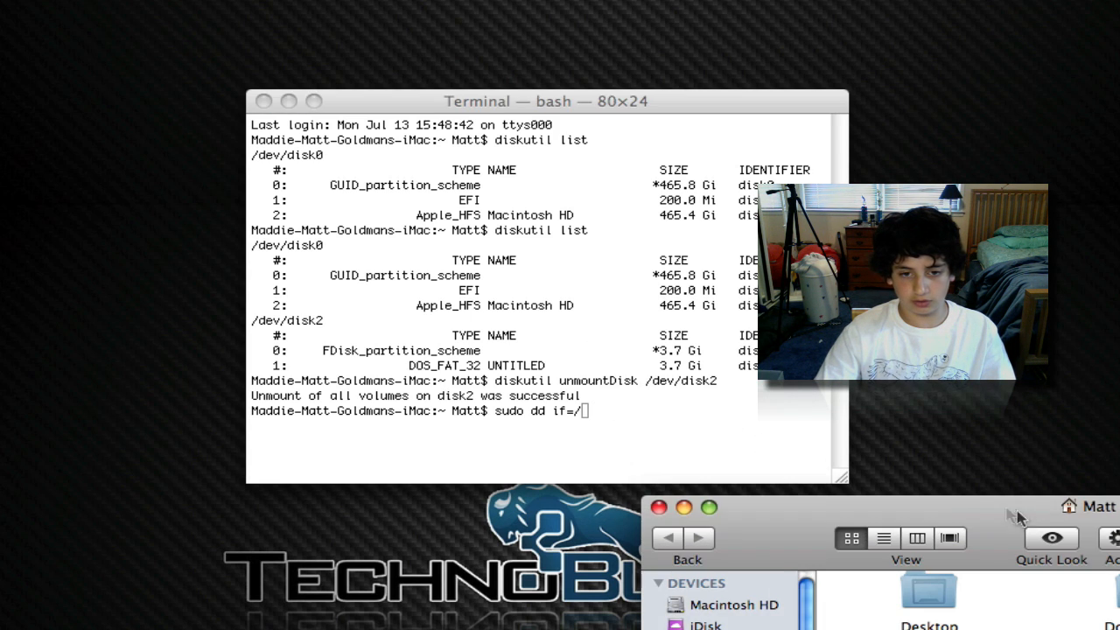
Give dd the input file /Users/Matt/linux.img
text(SU)
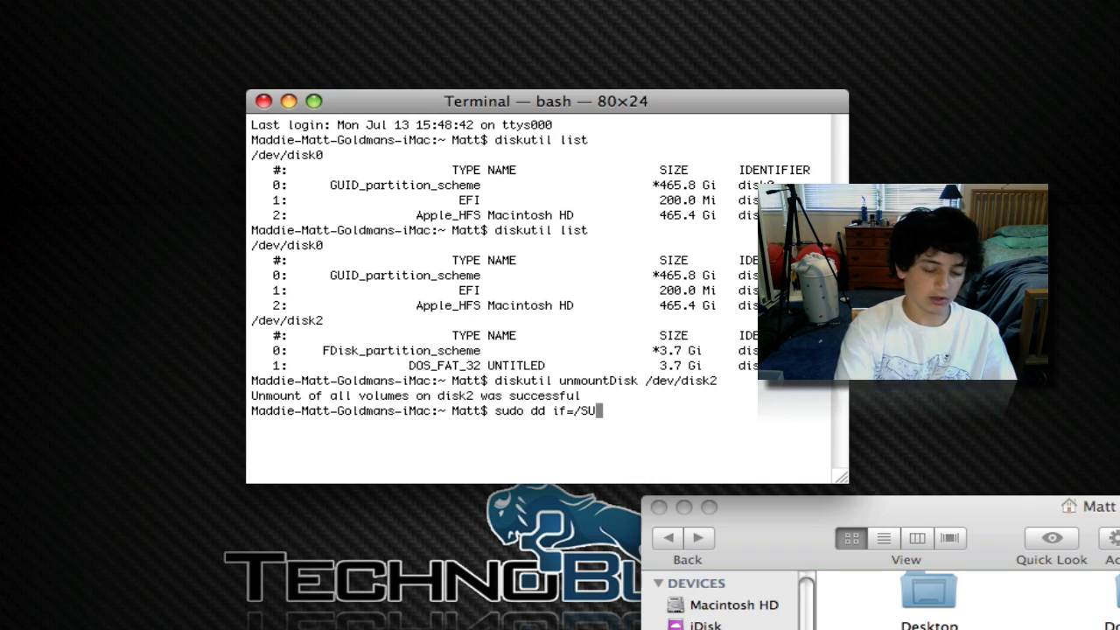
text(Use)
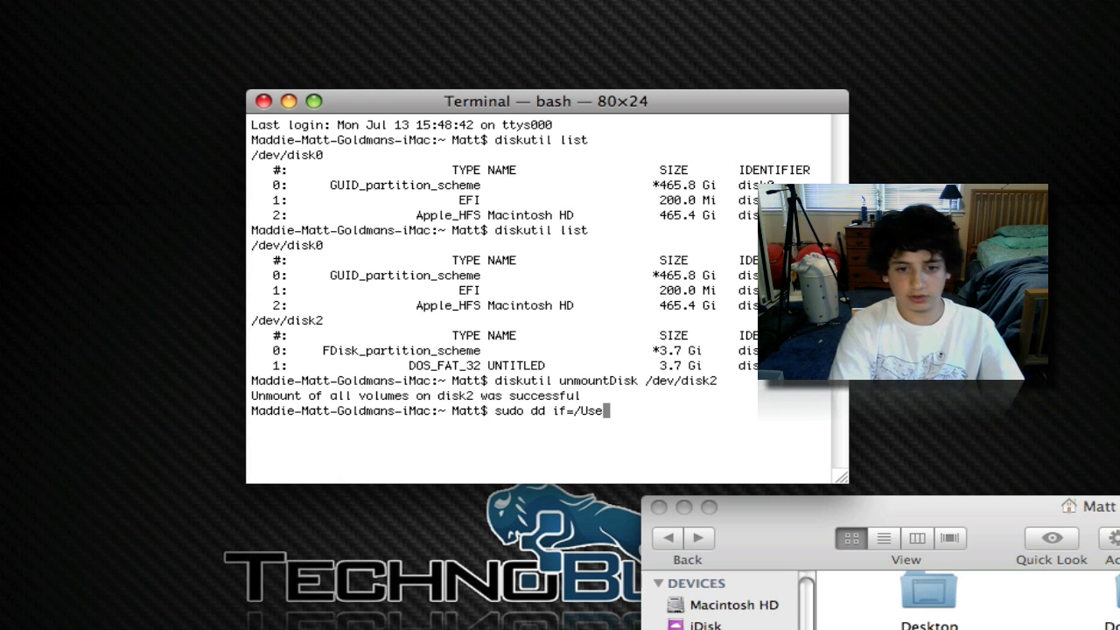
text(rs)
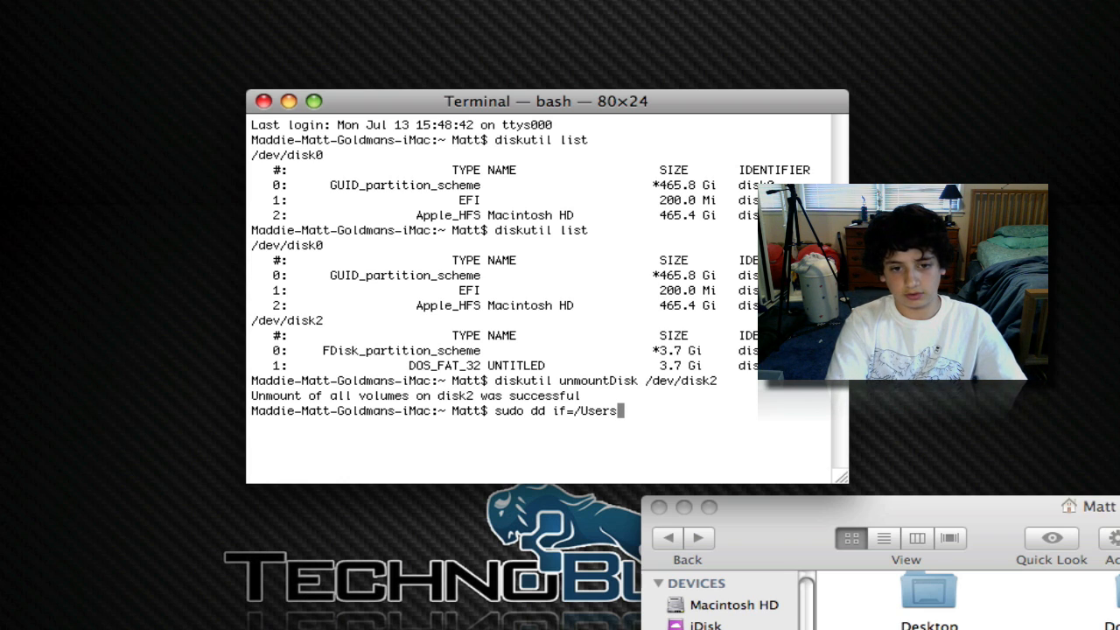
text(Matt/)
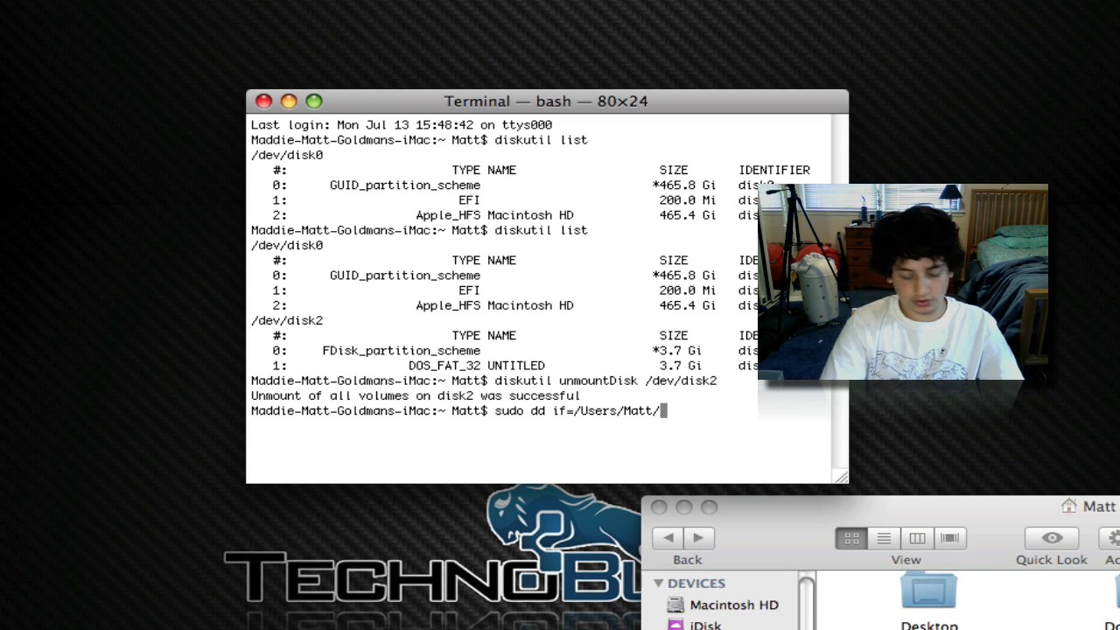
text(linux.)
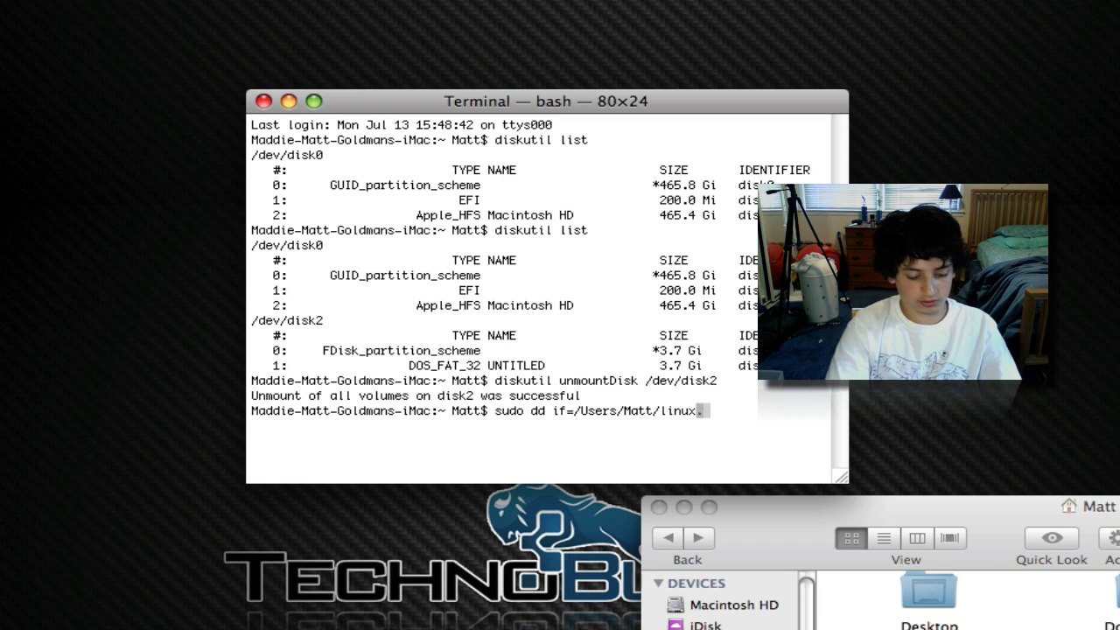
text(img)
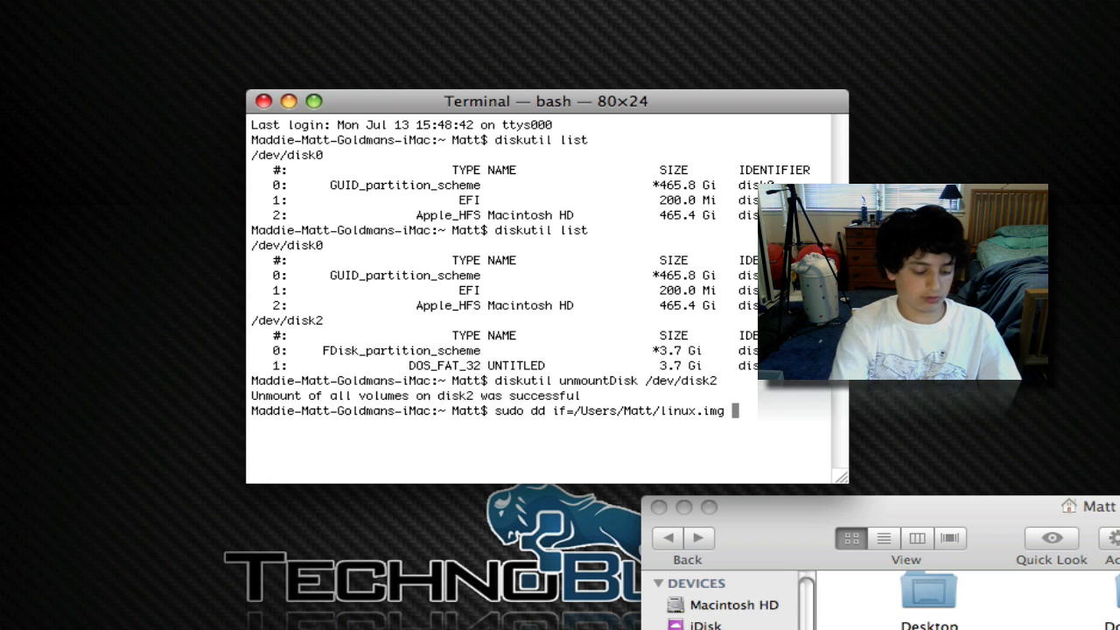
Complete the command with output /dev/disk2 and block size 1m, reaching the password prompt
text(of=/)
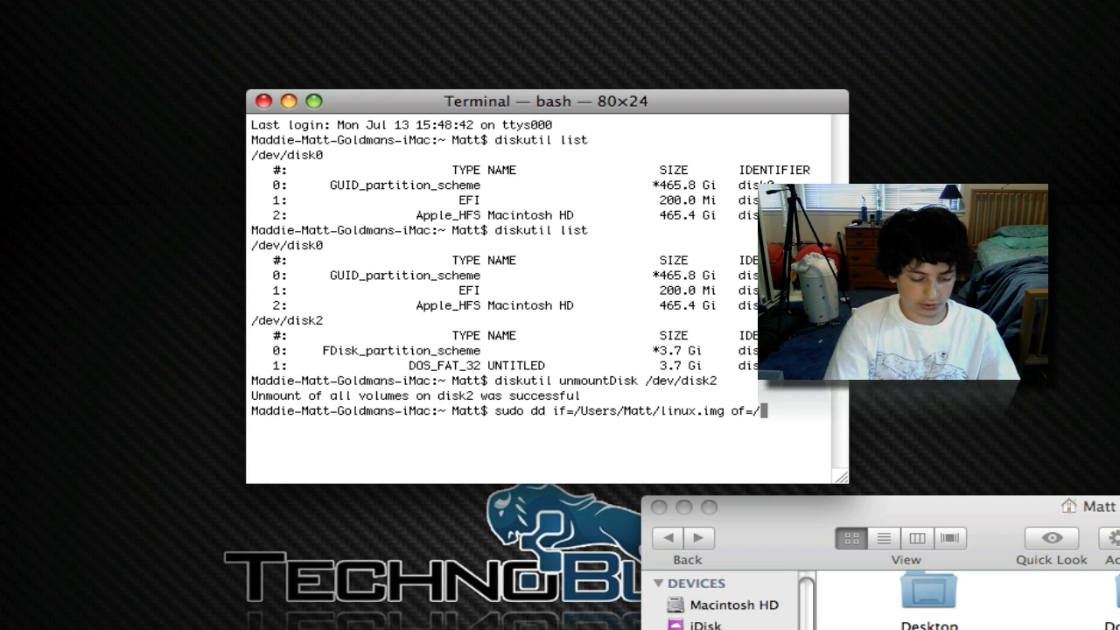
text(dev)
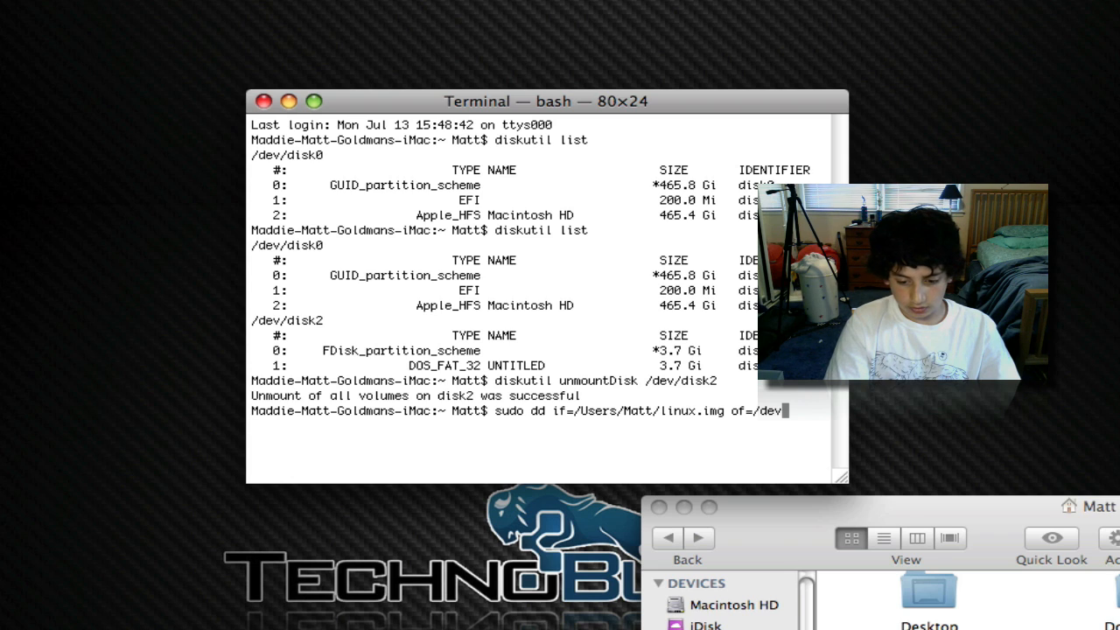
key(Backspace)
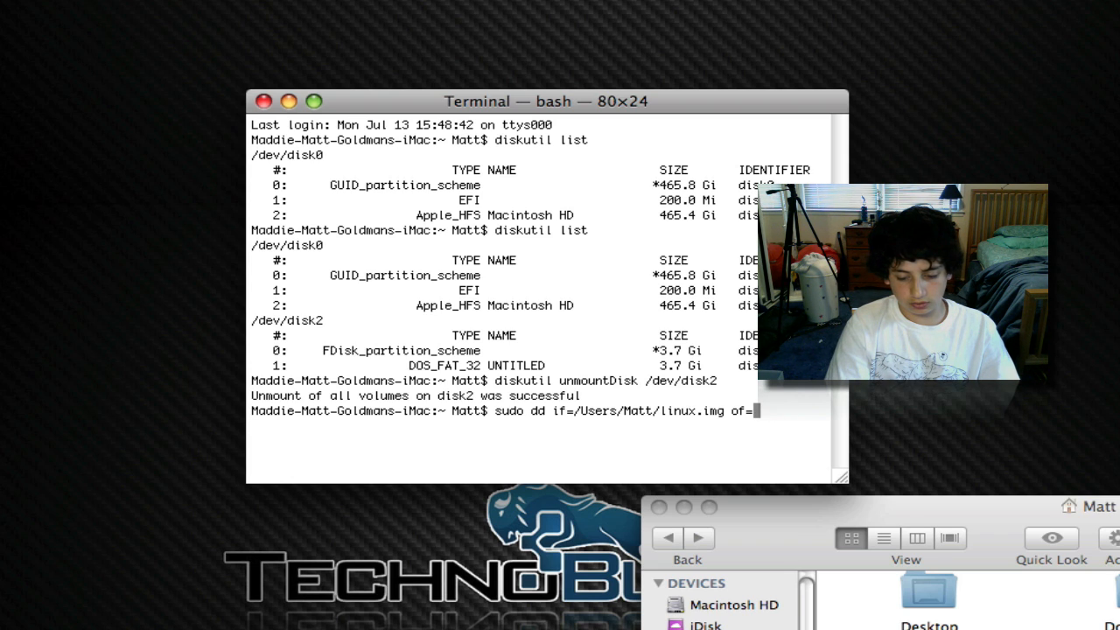
text(/dev)
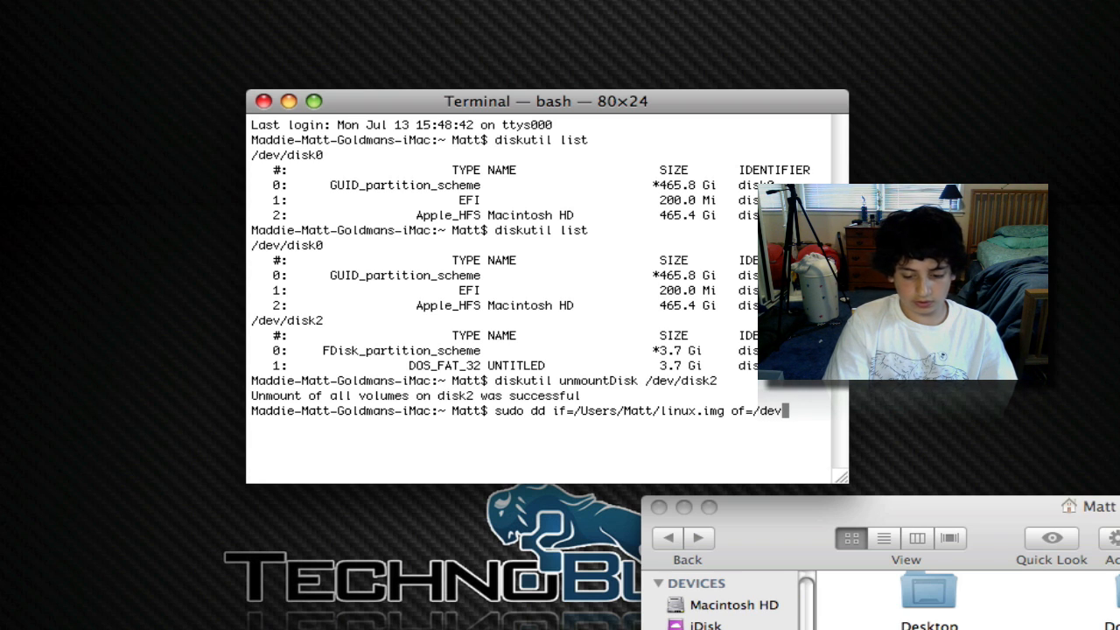
text(disk2)
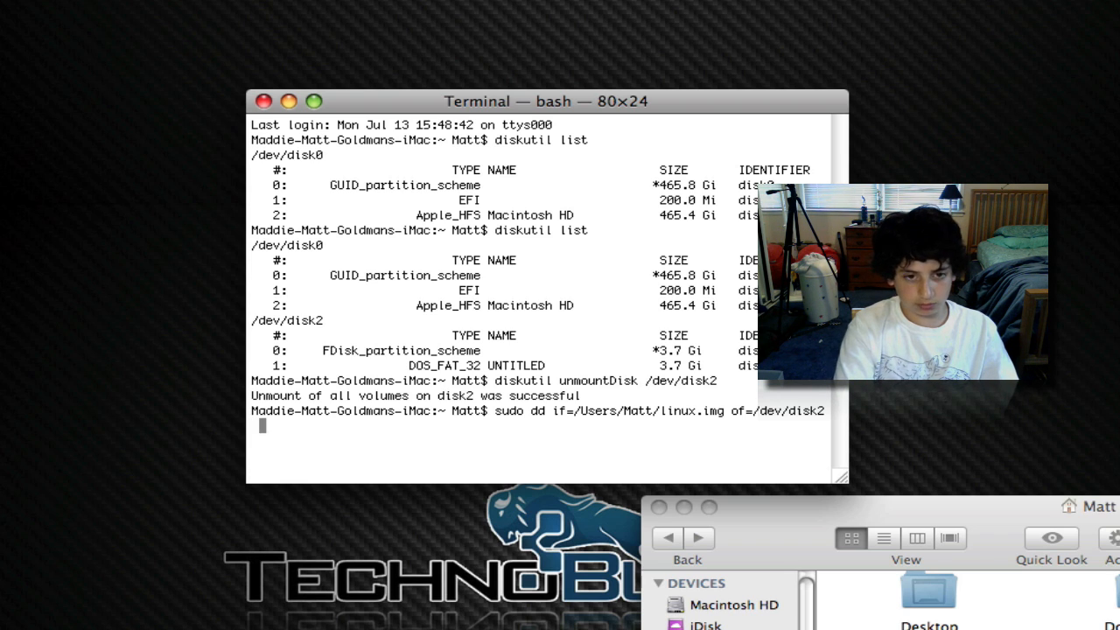
text(bs=)
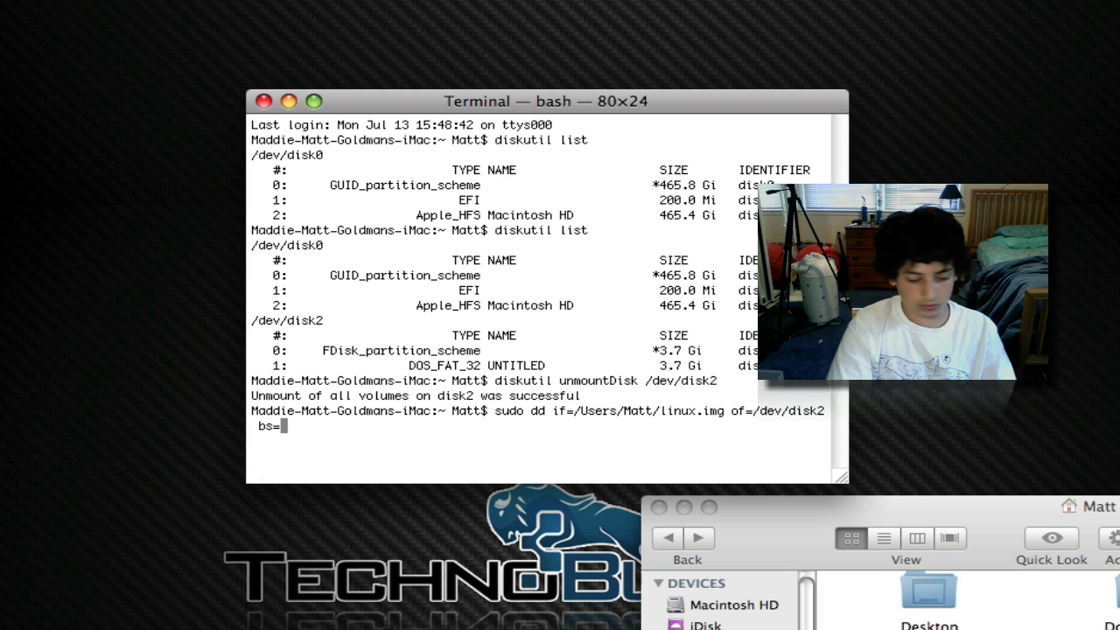
text(1m)
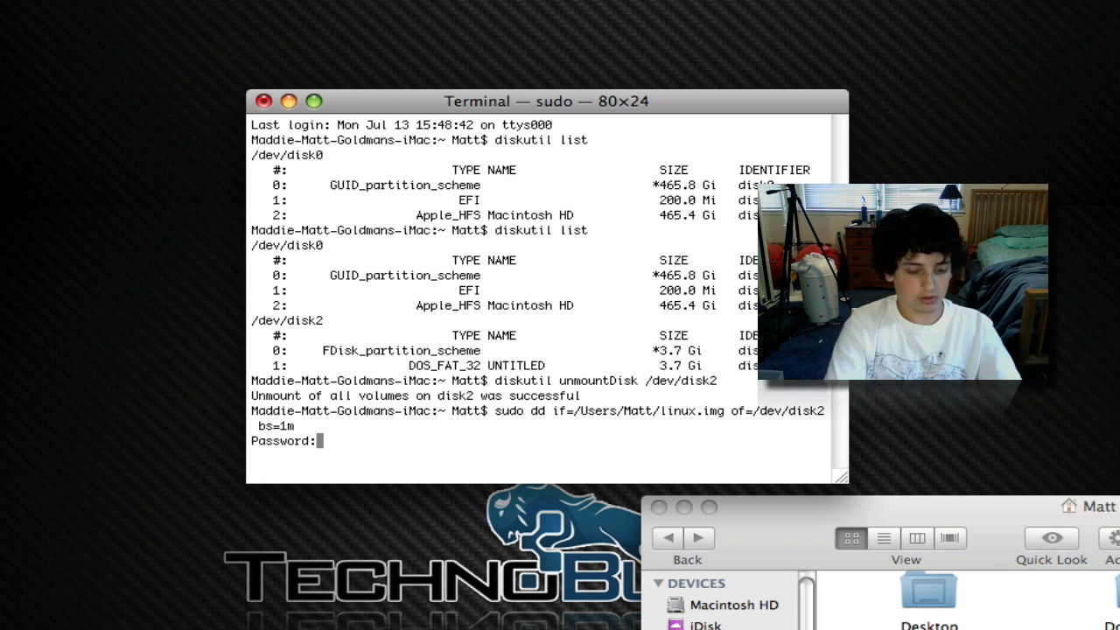
Submit the sudo password to start the write, then begin diskutil eject /dev/disk2
key(Return)
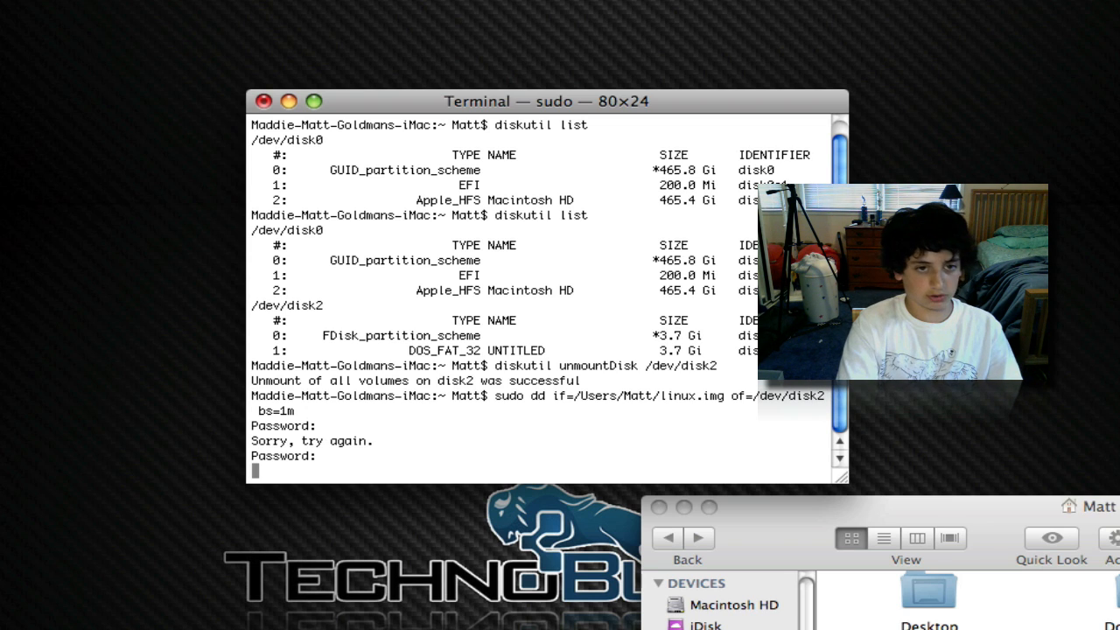
text(diskutil)
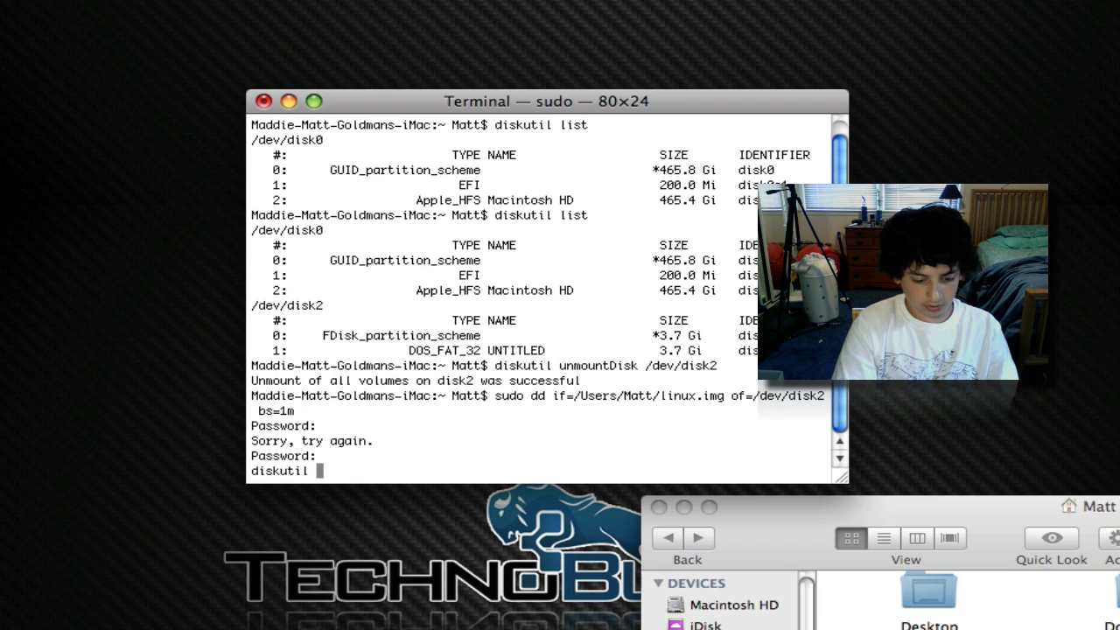
text(eject /)
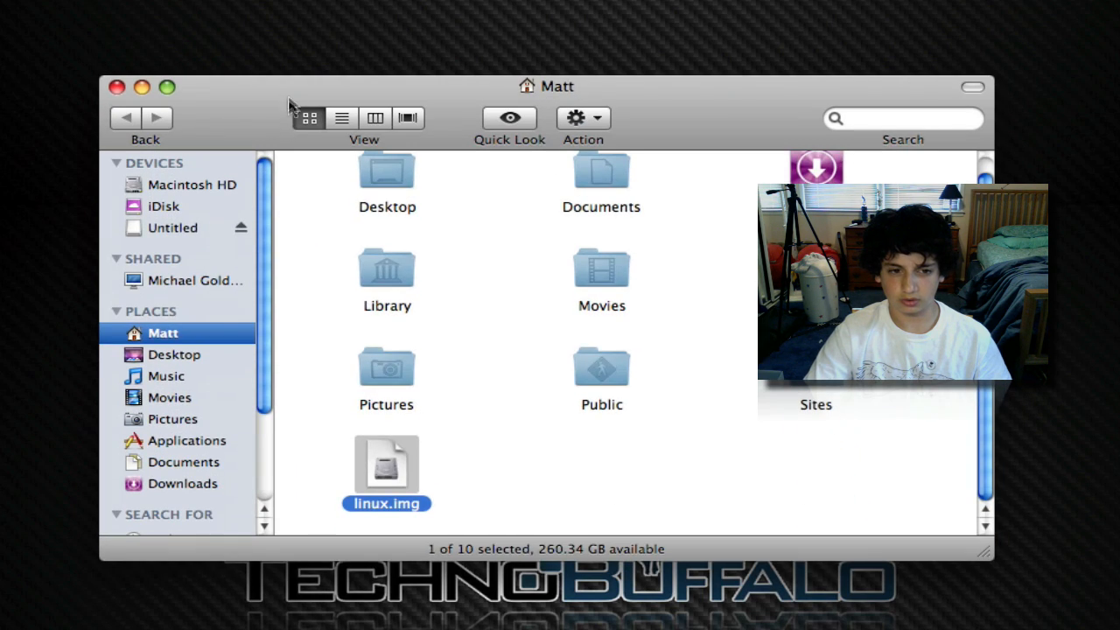
Show the Untitled USB drive's Ubuntu installer files (casper, install, syslinux, wubi.exe)
click(173, 227)
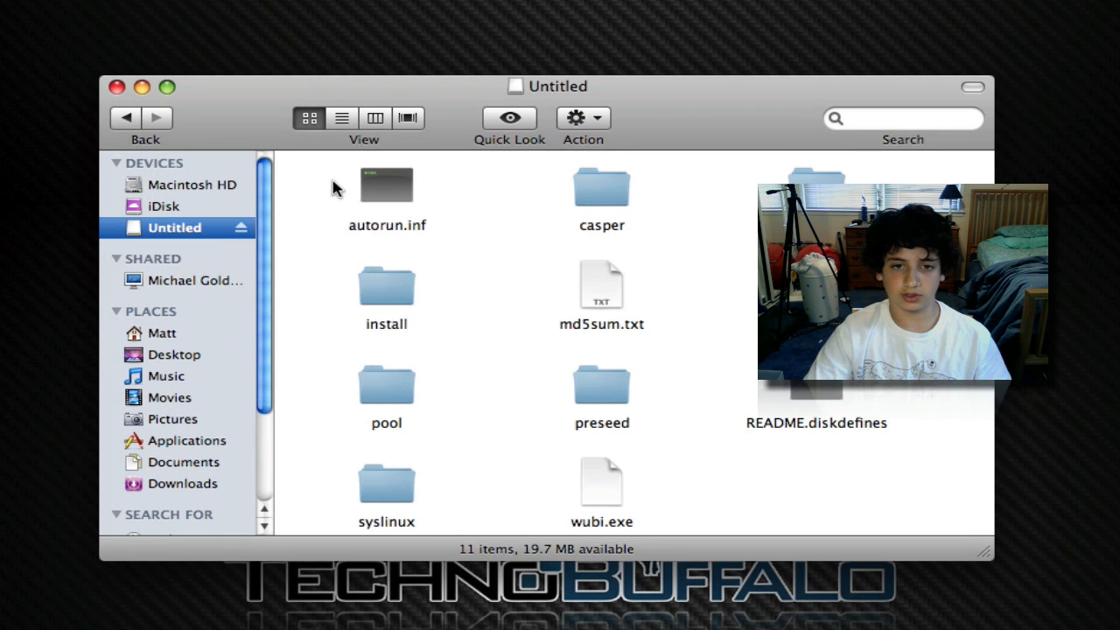
mouse_move(521, 178)
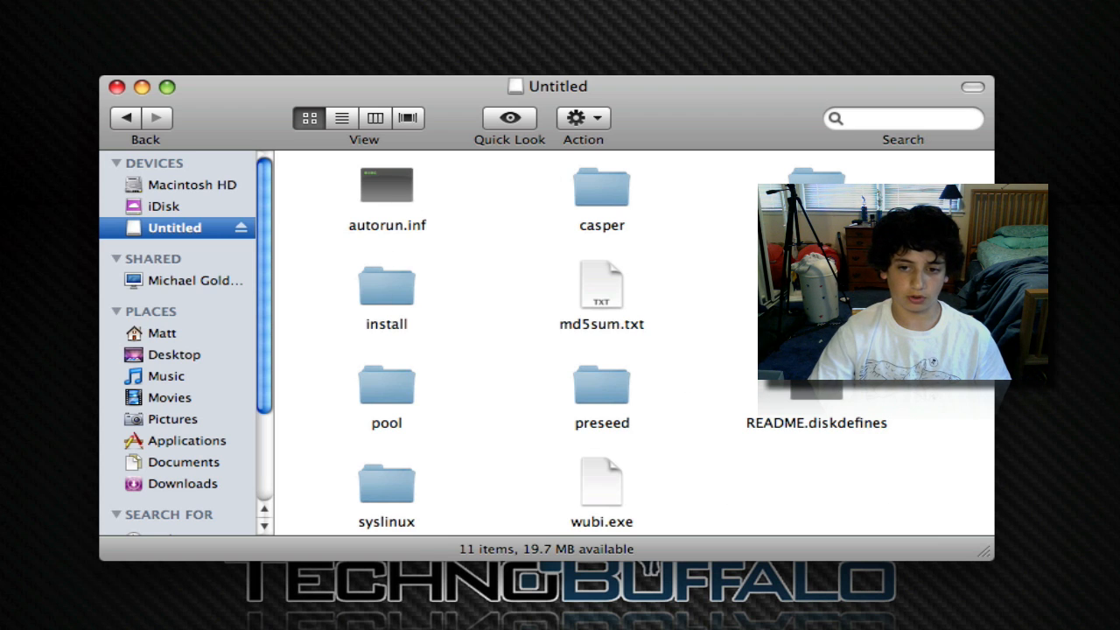
mouse_move(689, 393)
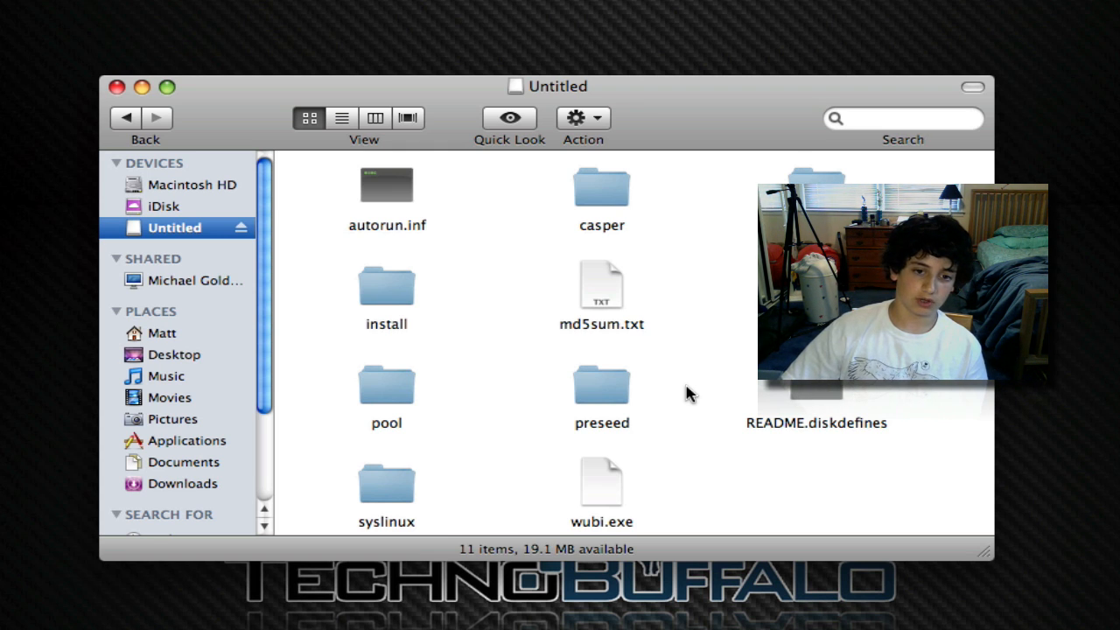
mouse_move(626, 95)
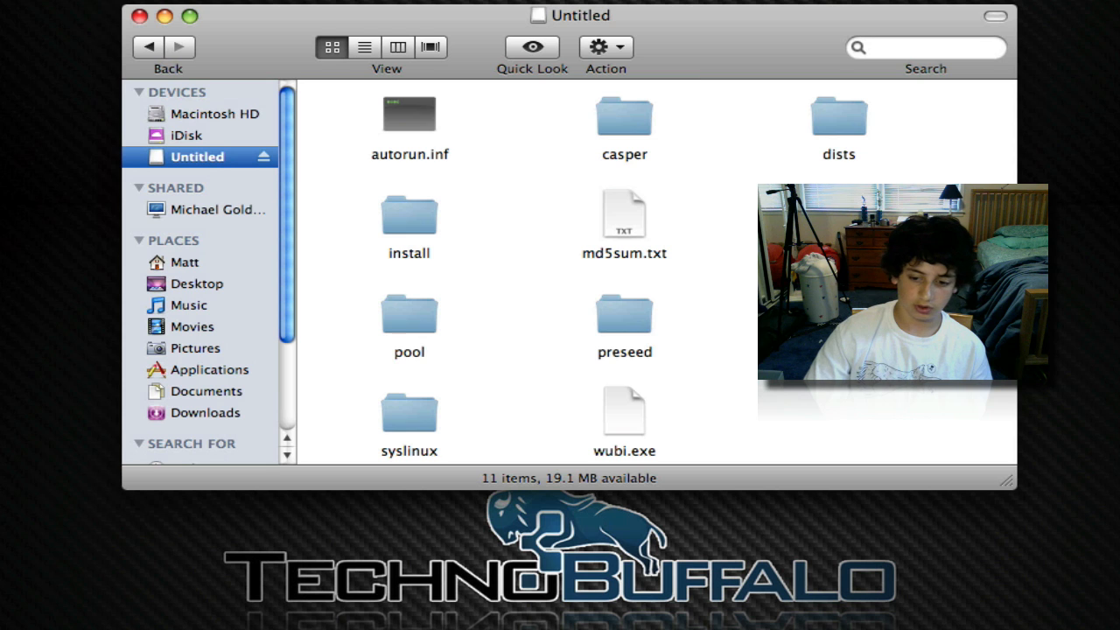
mouse_move(557, 27)
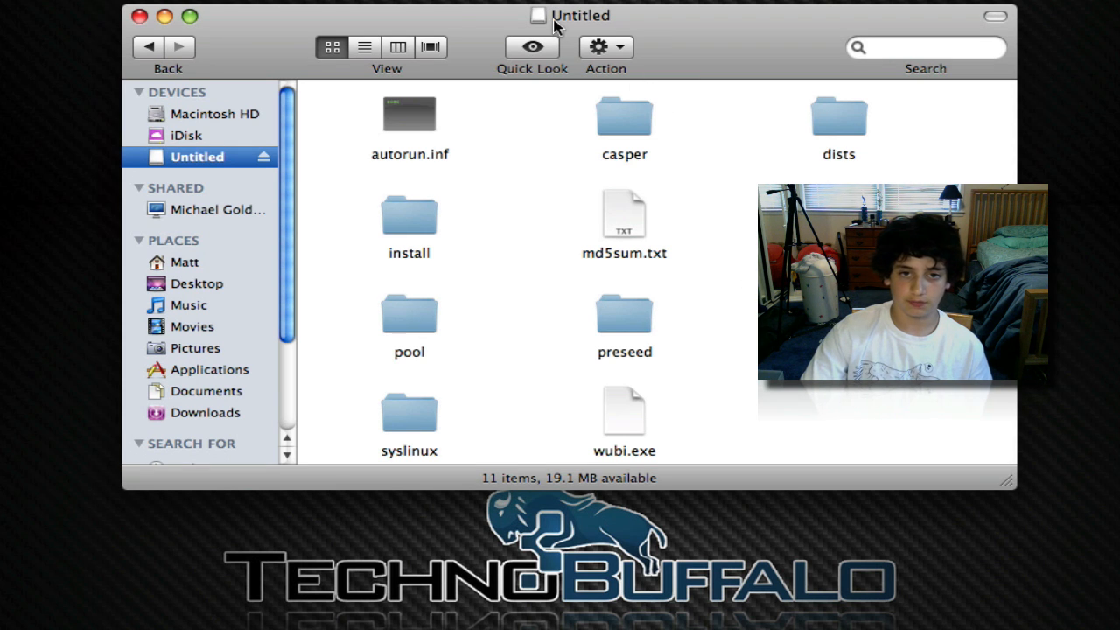